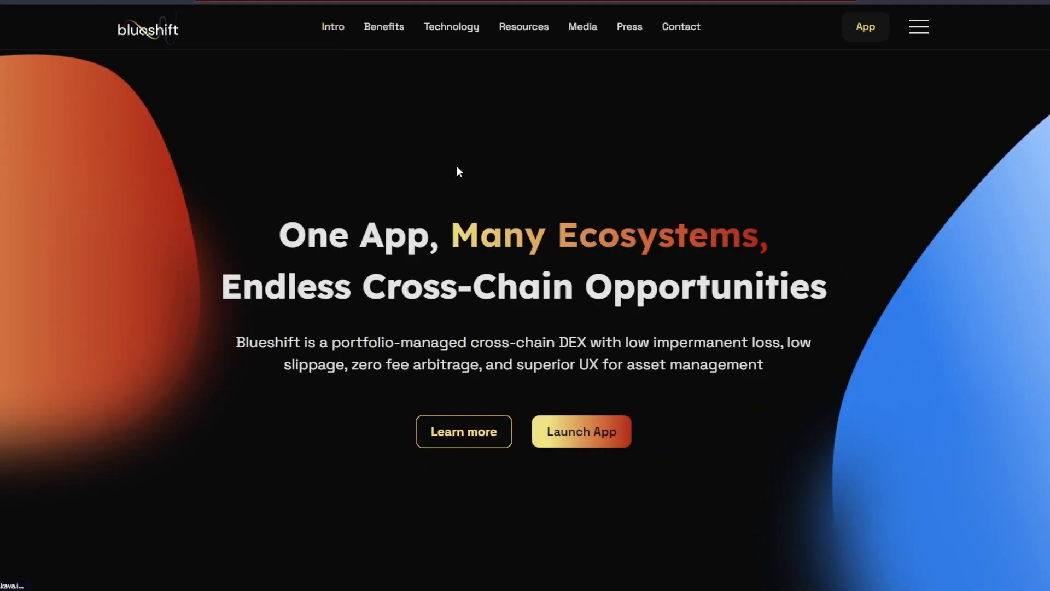
Launch the Blueshift trading app, which reports BNB Chain unsupported and Kava required.
{"action": "left_click", "coordinate": [581, 431]}
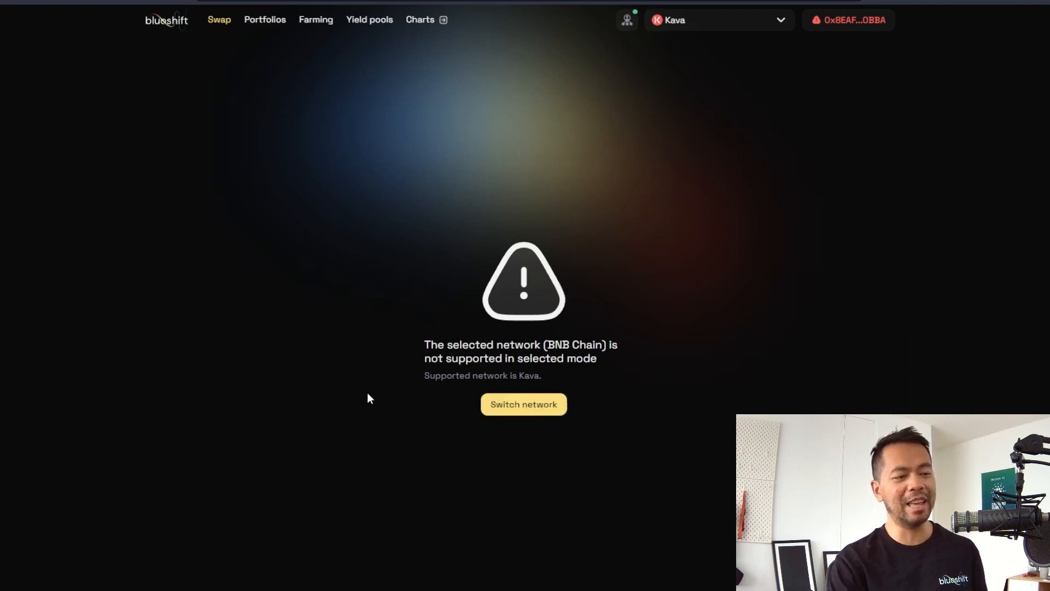
{"action": "mouse_move", "coordinate": [527, 410]}
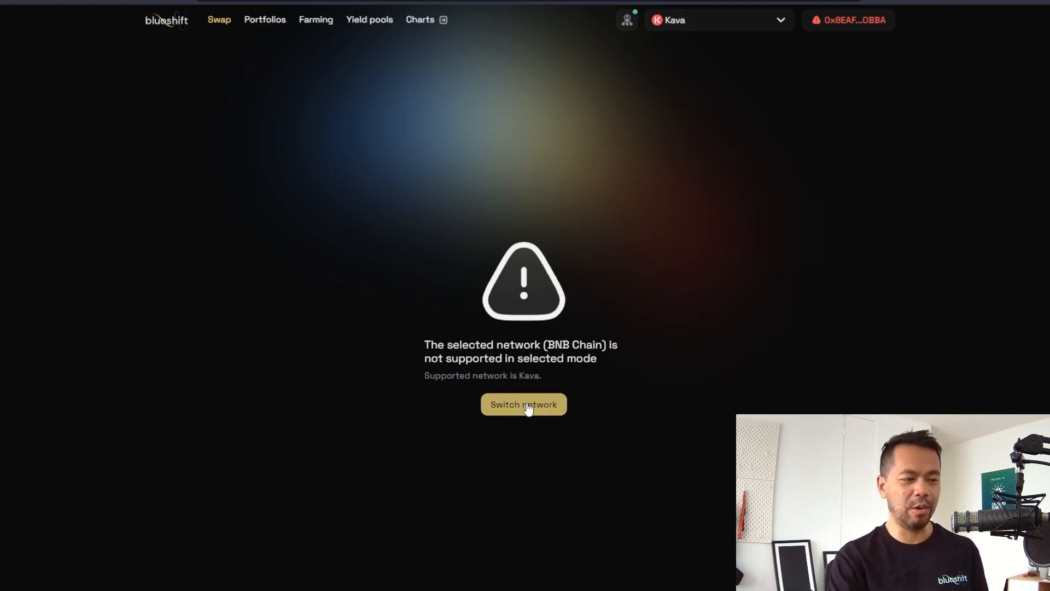
{"action": "mouse_move", "coordinate": [522, 423]}
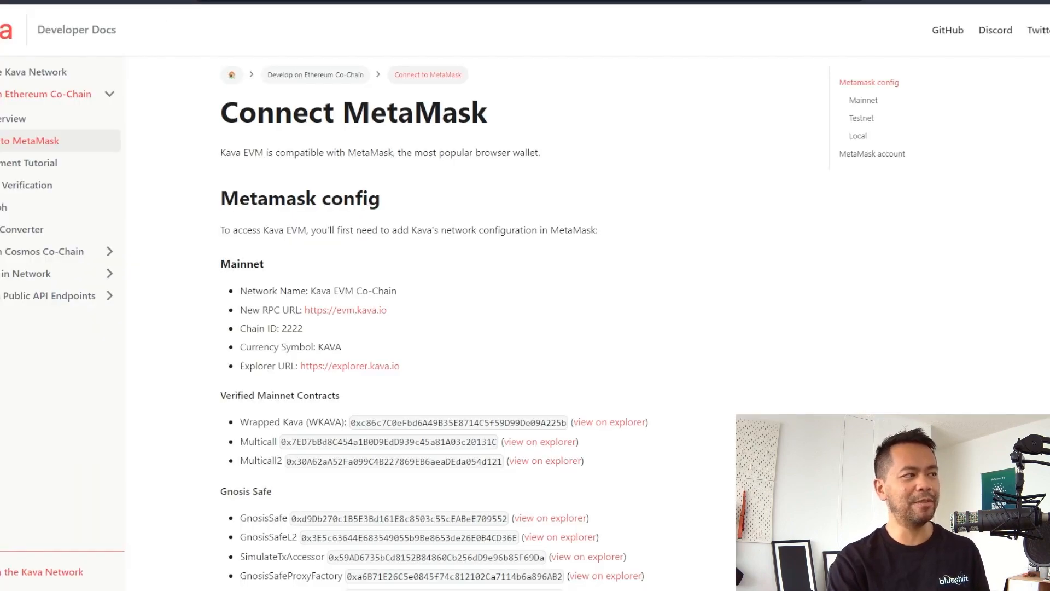
Scroll the Connect MetaMask docs page to the Kava EVM mainnet settings list.
{"action": "scroll", "scroll_direction": "down", "scroll_amount": 3}
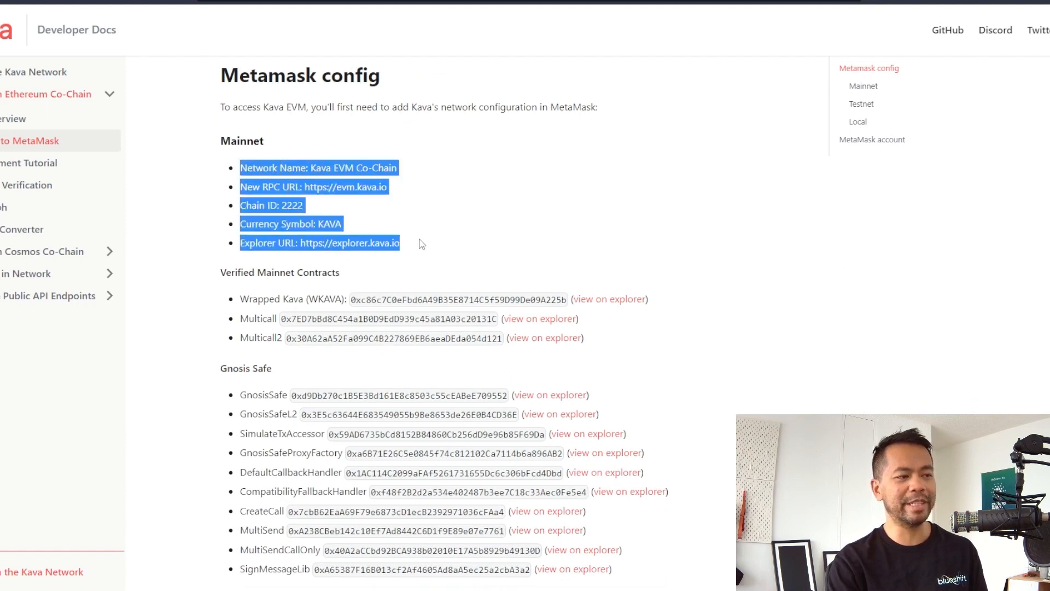
{"action": "mouse_move", "coordinate": [713, 231]}
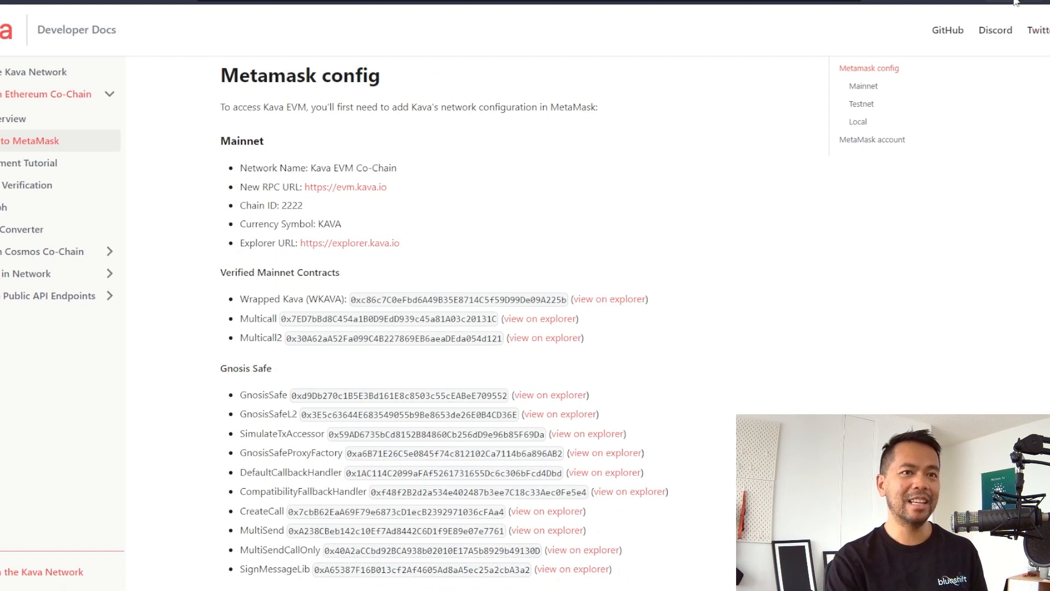
Reach the Add a network screen via the account menu, Settings and Networks.
{"action": "left_click", "coordinate": [1002, 24]}
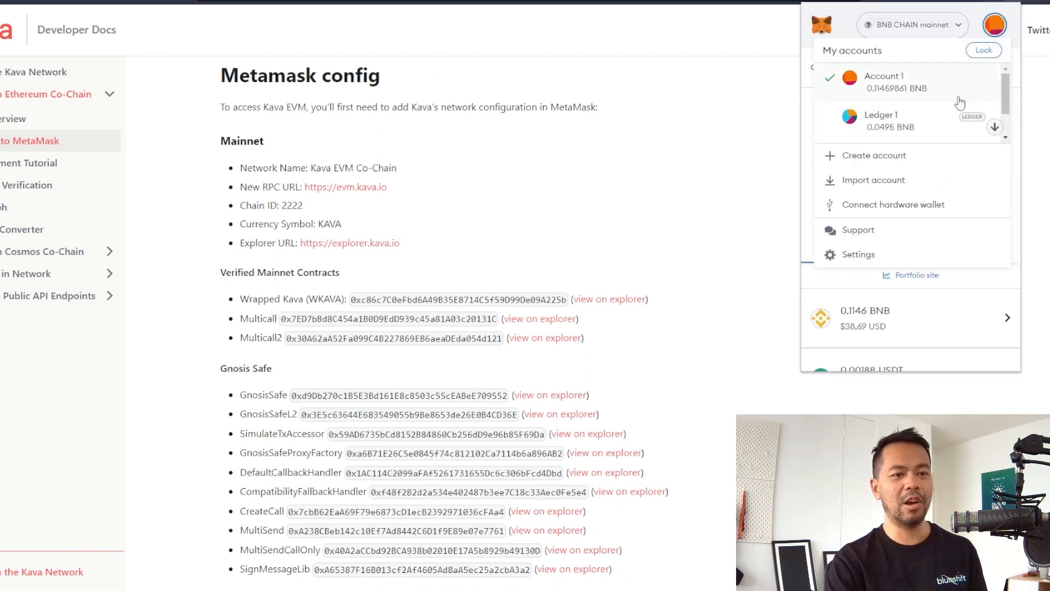
{"action": "left_click", "coordinate": [858, 254]}
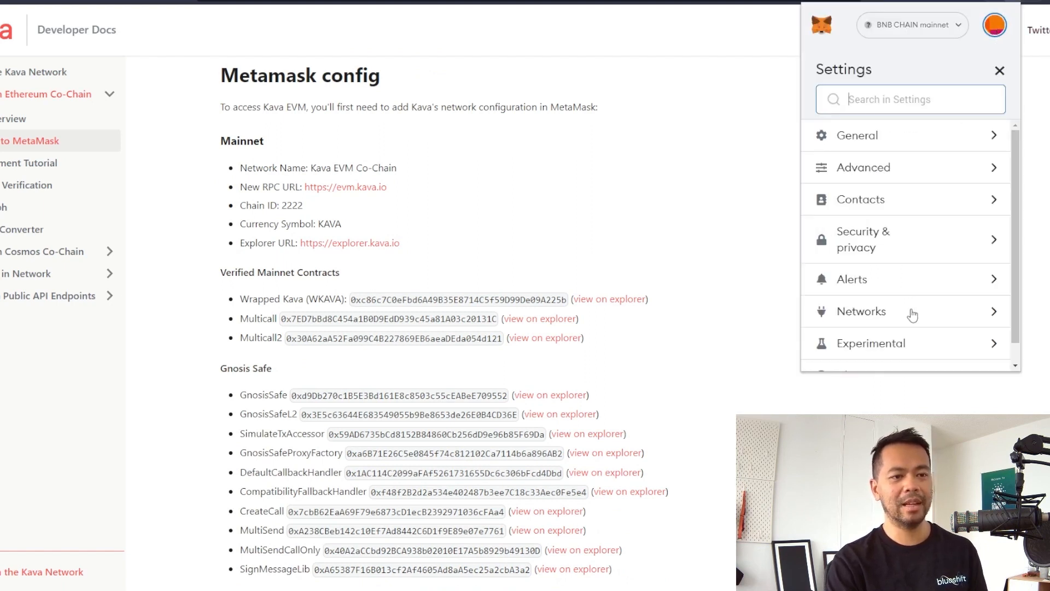
{"action": "left_click", "coordinate": [861, 310]}
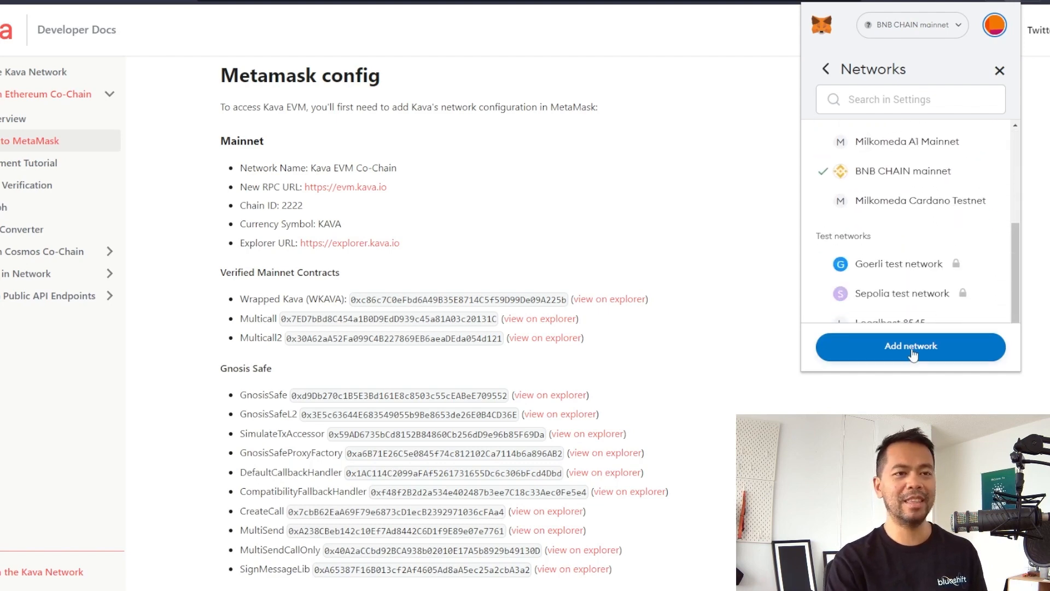
{"action": "left_click", "coordinate": [910, 346]}
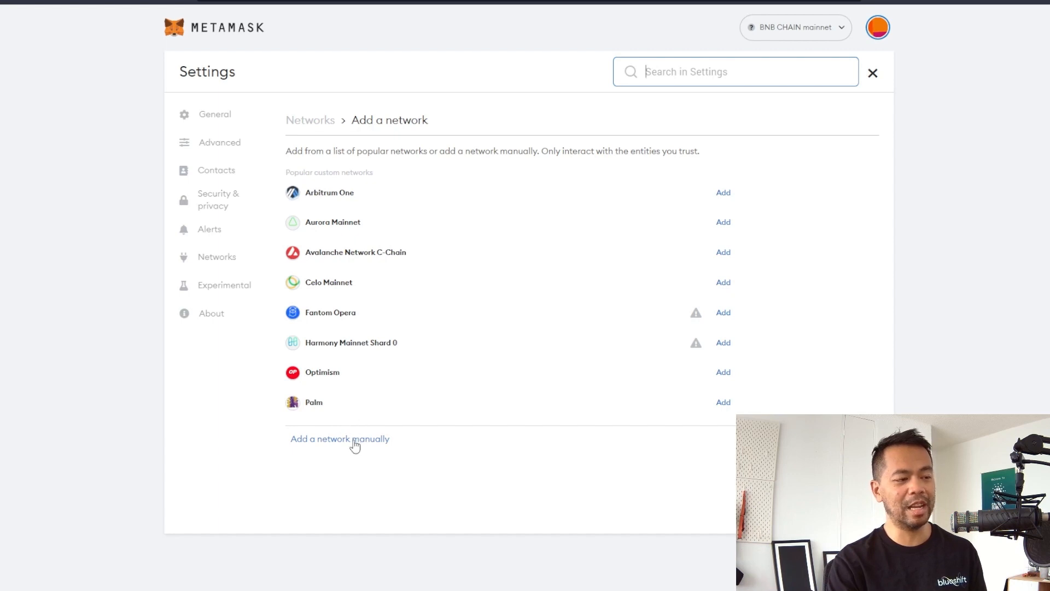
{"action": "mouse_move", "coordinate": [335, 446]}
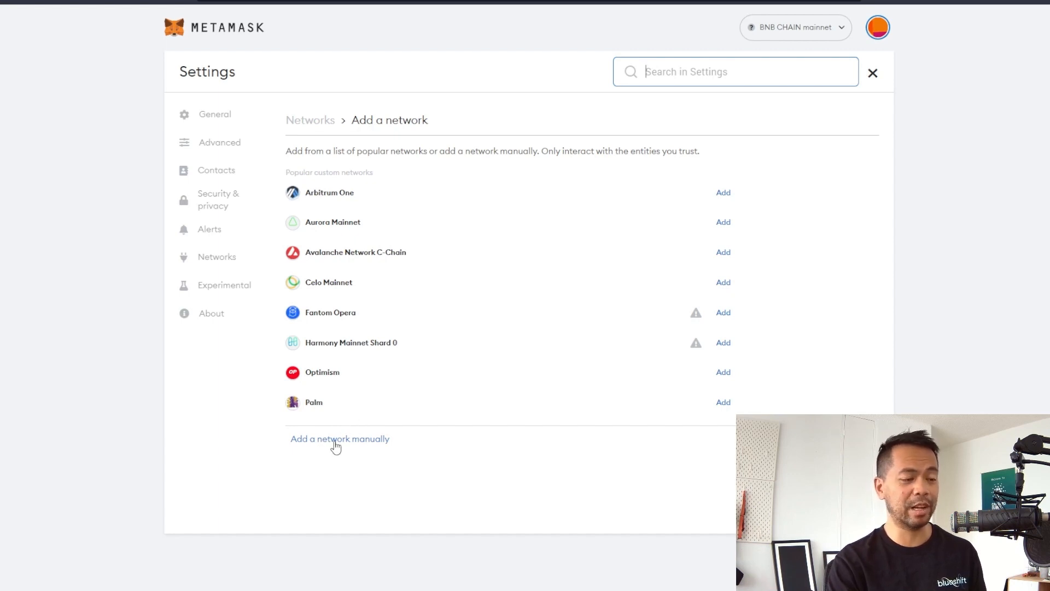
Manually save Kava EVM Co-Chain (chain ID 2222, KAVA) and make it the active network.
{"action": "left_click", "coordinate": [339, 439]}
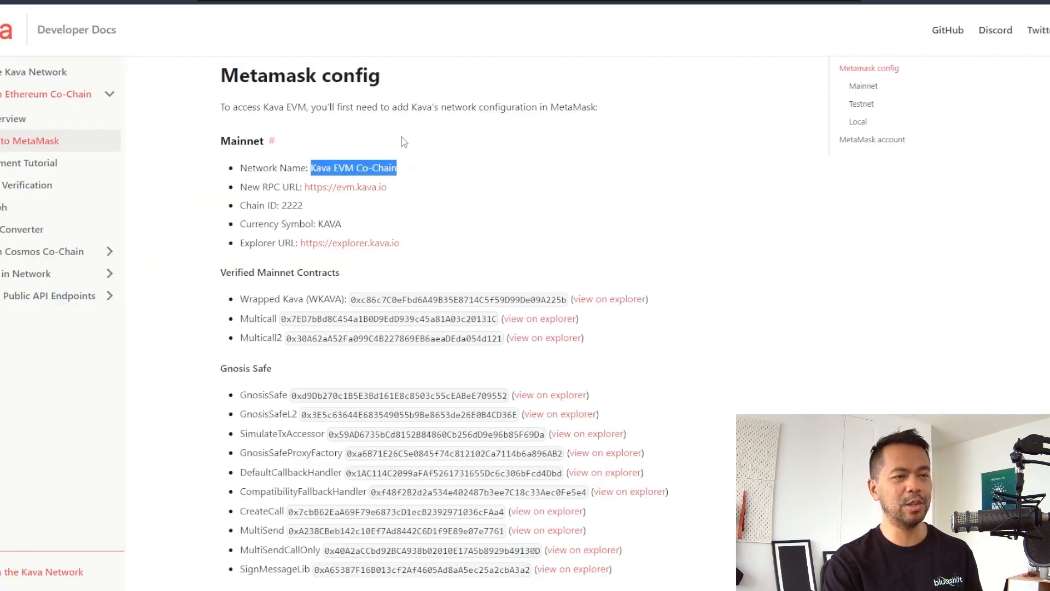
{"action": "mouse_move", "coordinate": [394, 195]}
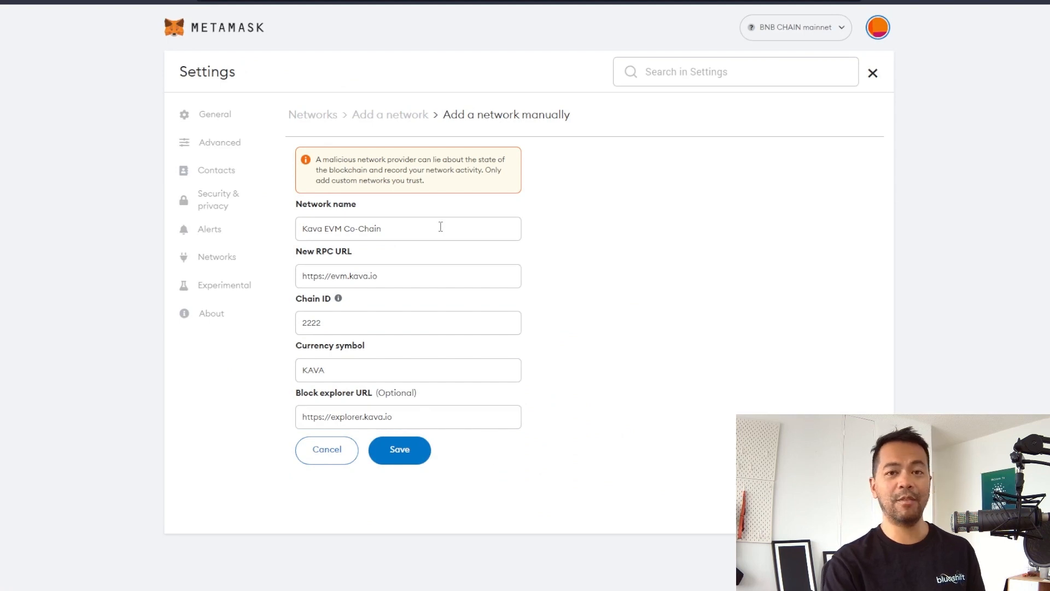
{"action": "mouse_move", "coordinate": [376, 309]}
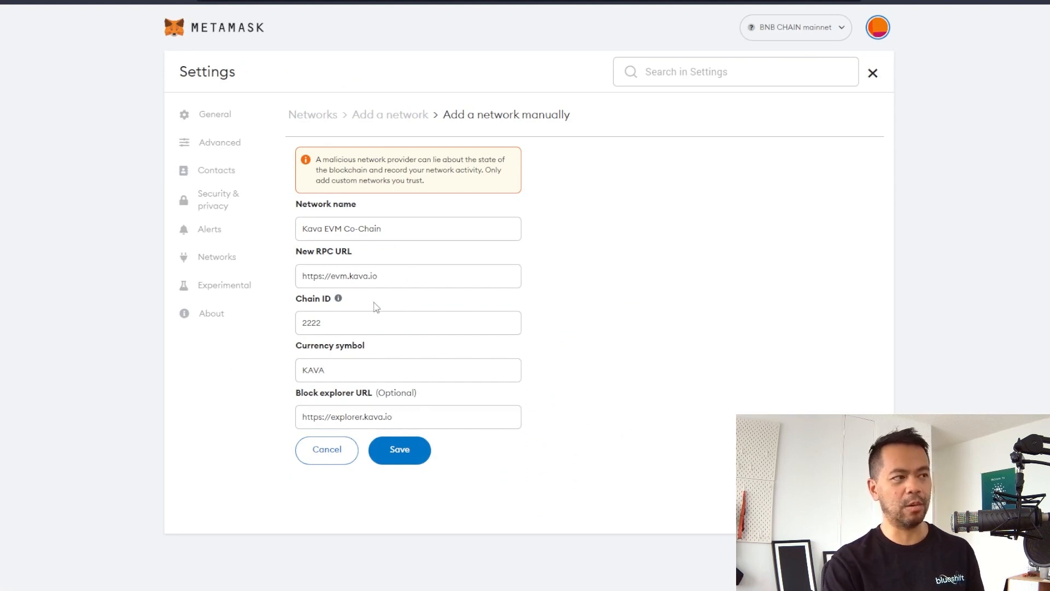
{"action": "left_click", "coordinate": [399, 450]}
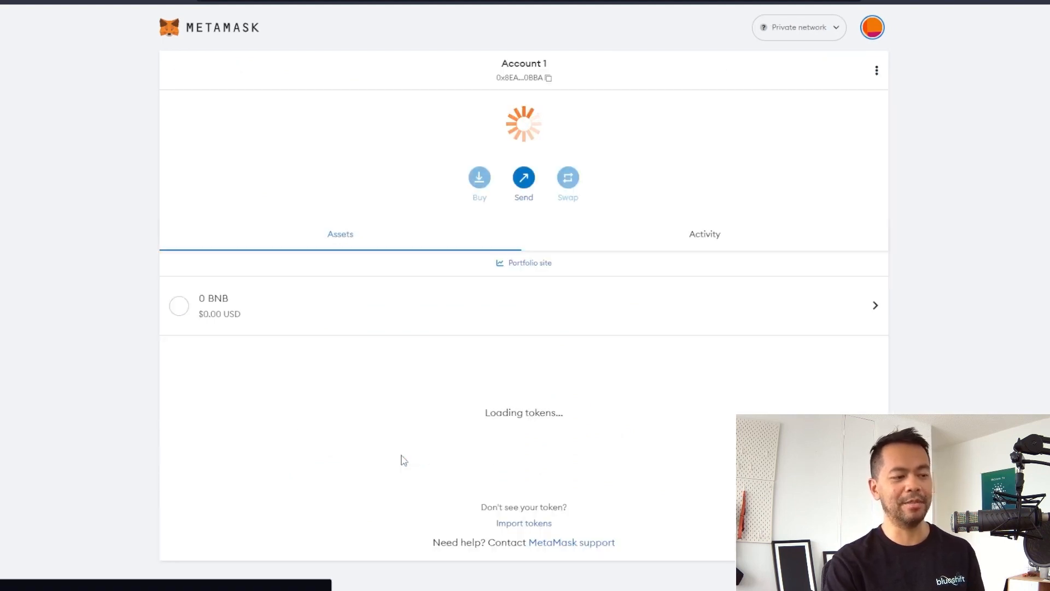
{"action": "left_click", "coordinate": [798, 27]}
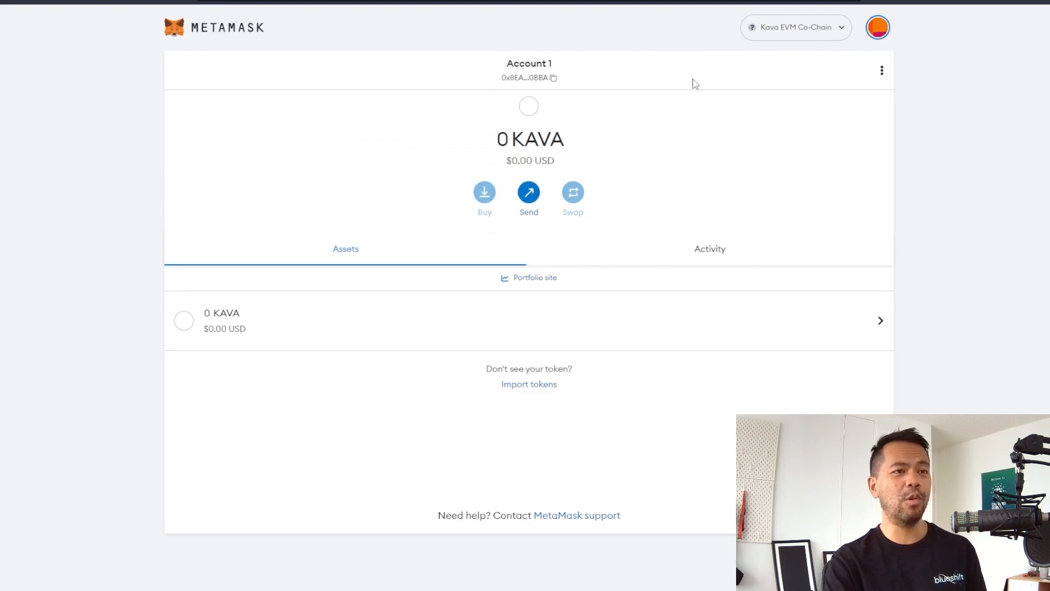
{"action": "mouse_move", "coordinate": [467, 164]}
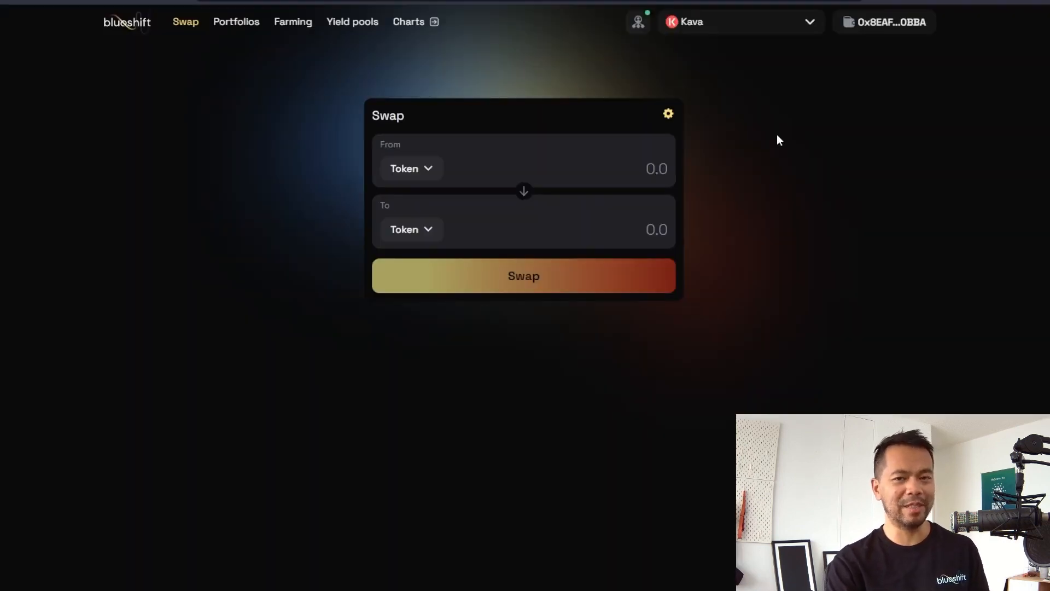
{"action": "mouse_move", "coordinate": [772, 164]}
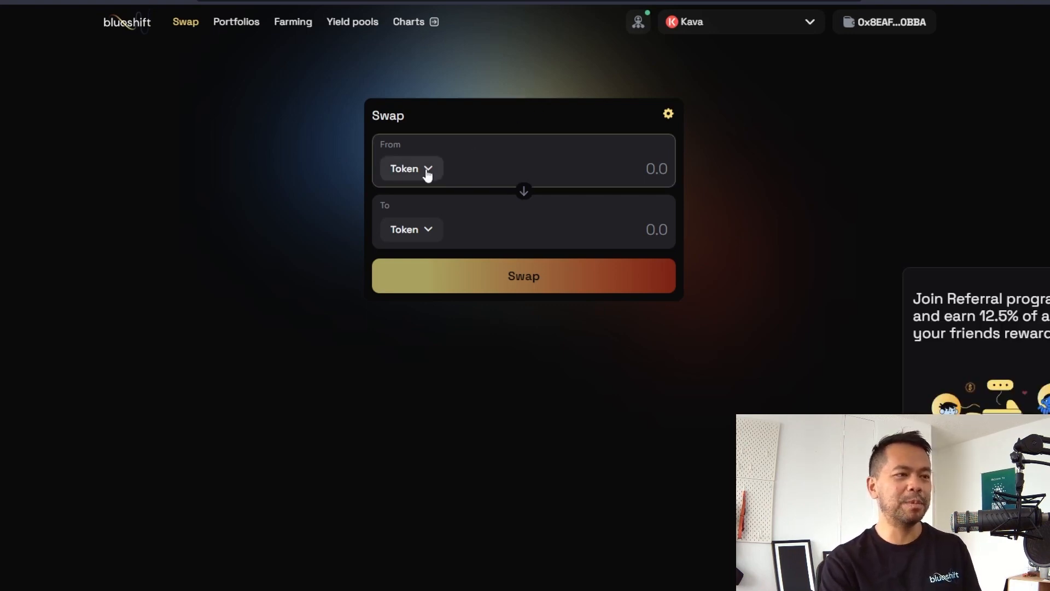
Review the From token list (KAVA, WKAVA, BLUES, stablecoins) and dismiss it.
{"action": "left_click", "coordinate": [411, 168]}
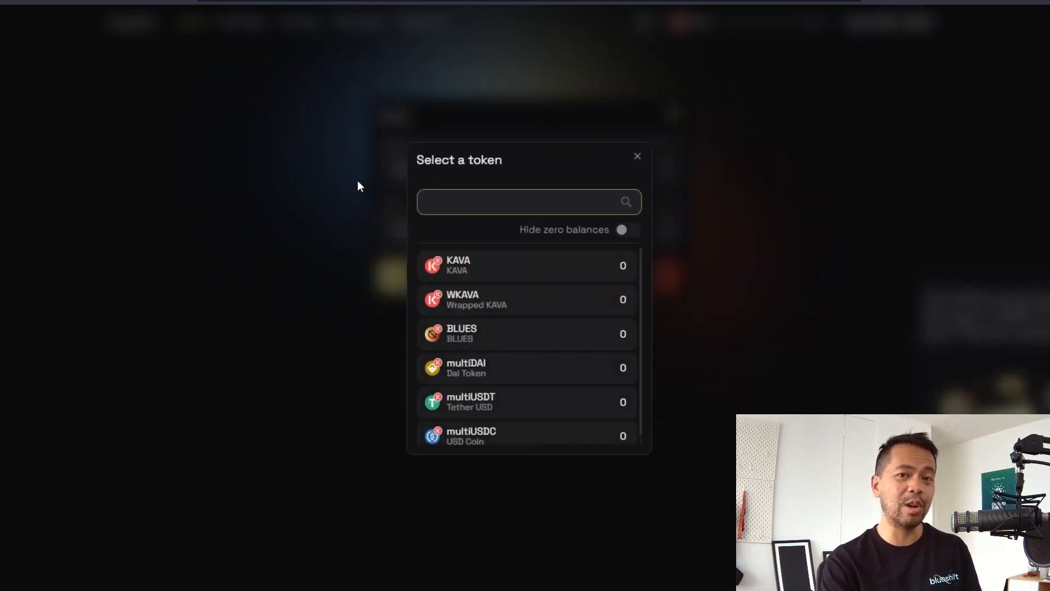
{"action": "left_click", "coordinate": [637, 155]}
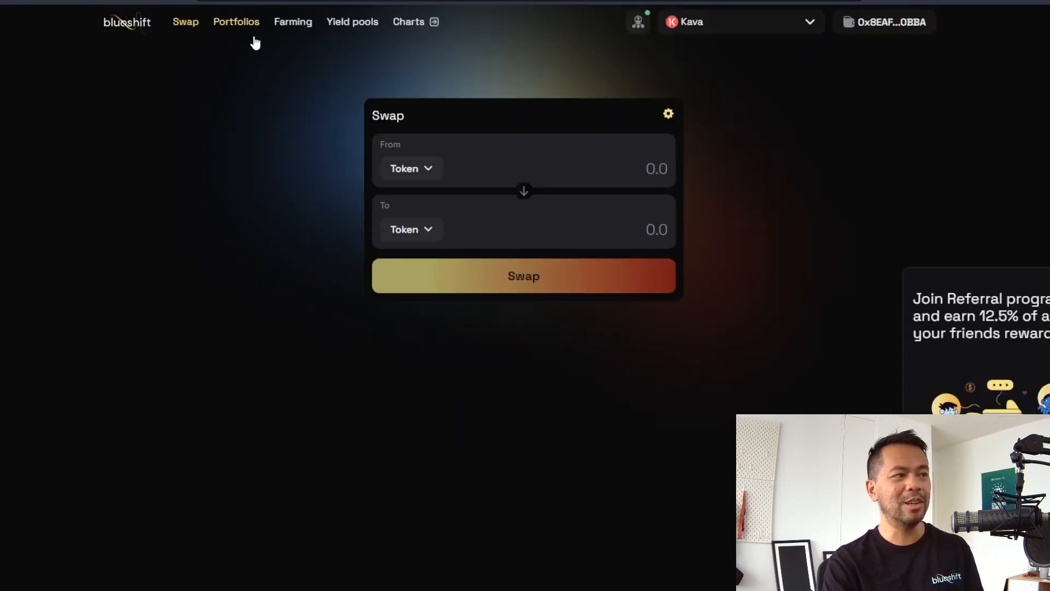